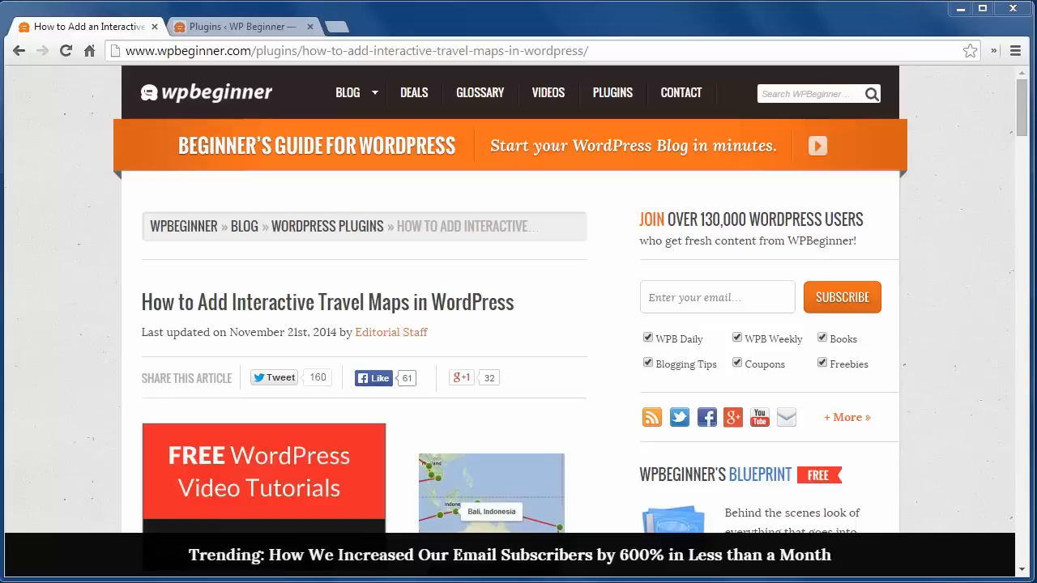
# Go to the WordPress admin and reach the Nomad Map Route Editor from the sidebar.
pyautogui.click(235, 26)
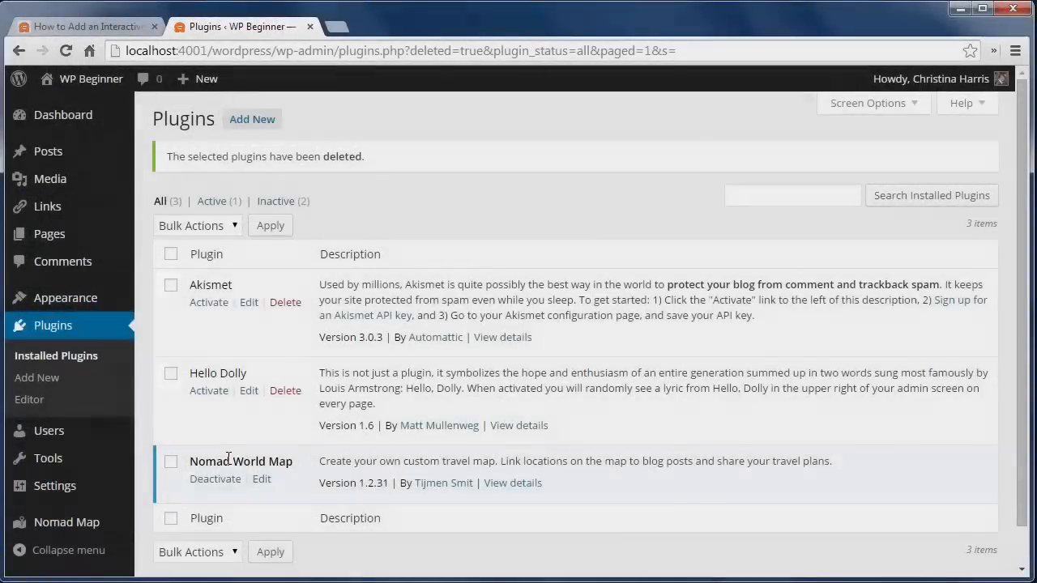
pyautogui.click(67, 522)
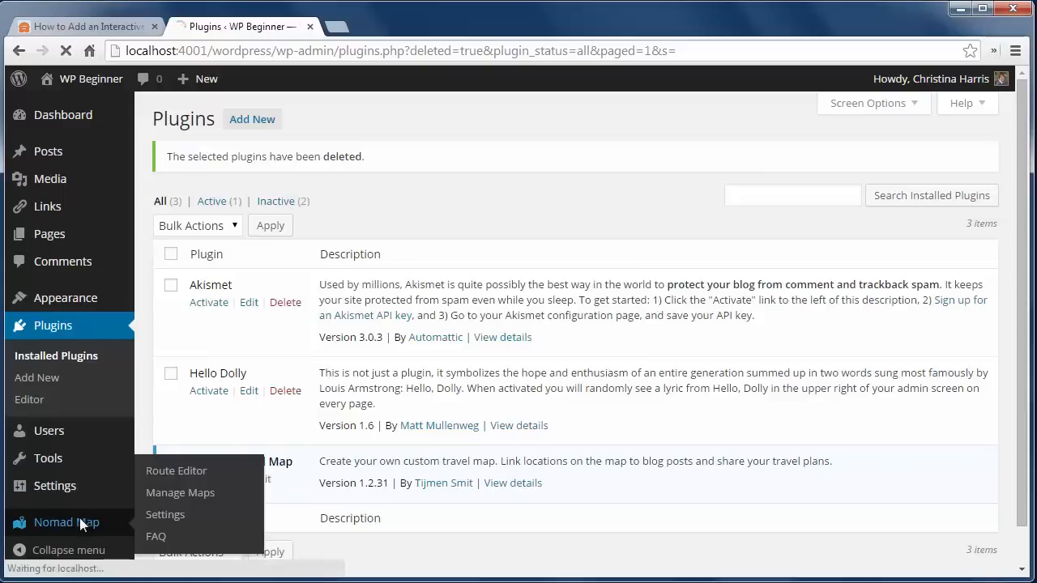
pyautogui.click(175, 470)
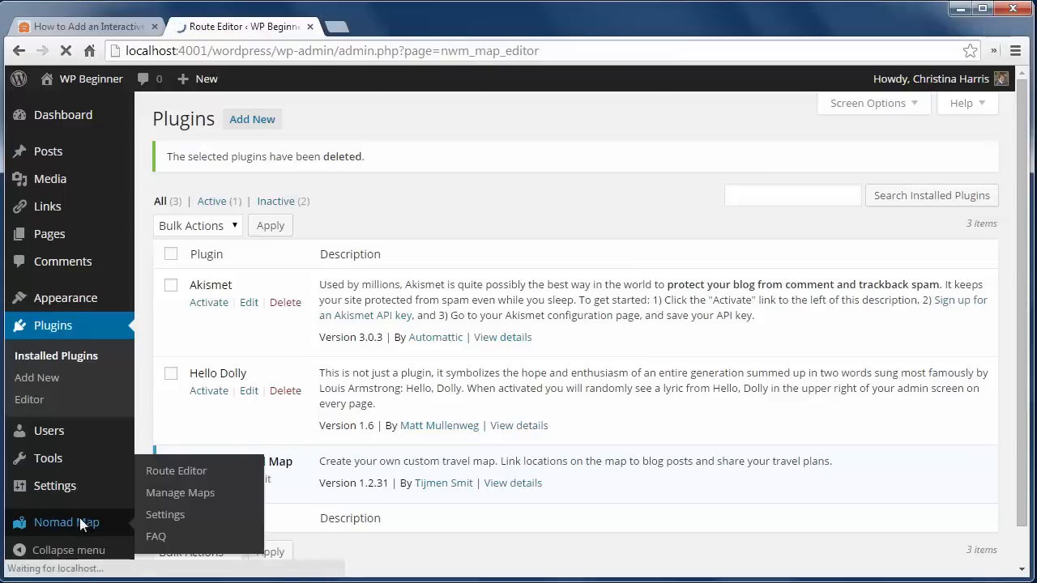
# Save New York, linked to the New York post, as the first route location.
pyautogui.click(175, 470)
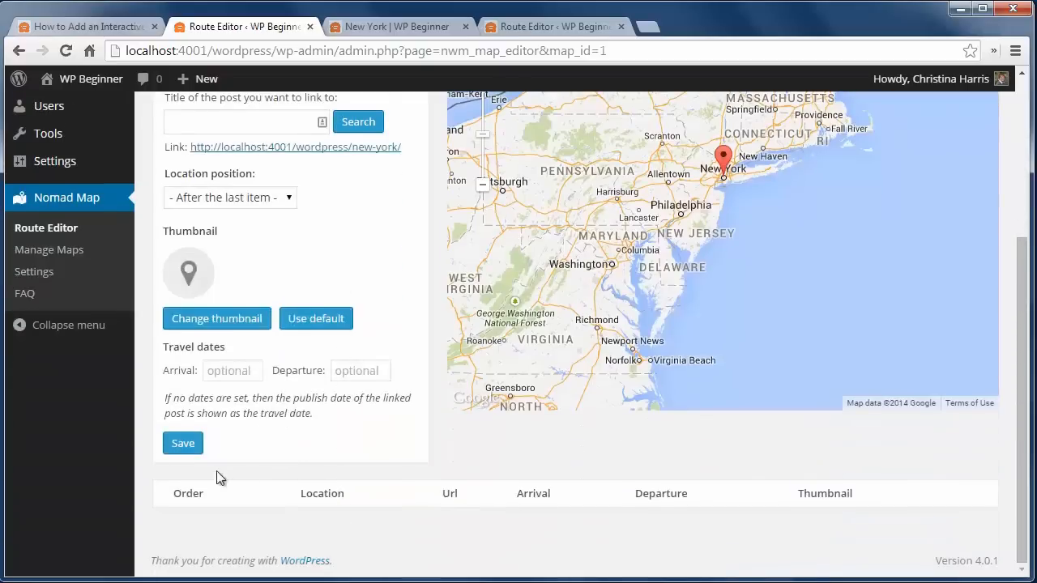
pyautogui.click(182, 444)
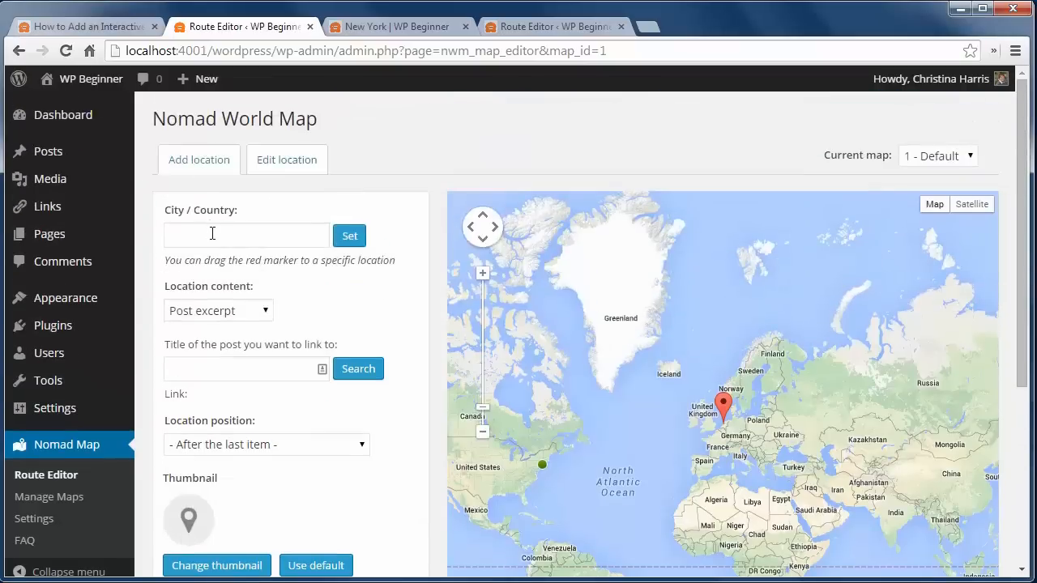
# Add Florida to the route, then view the Default map (ID 1, 2 entries) in Manage Maps.
pyautogui.write('florid')
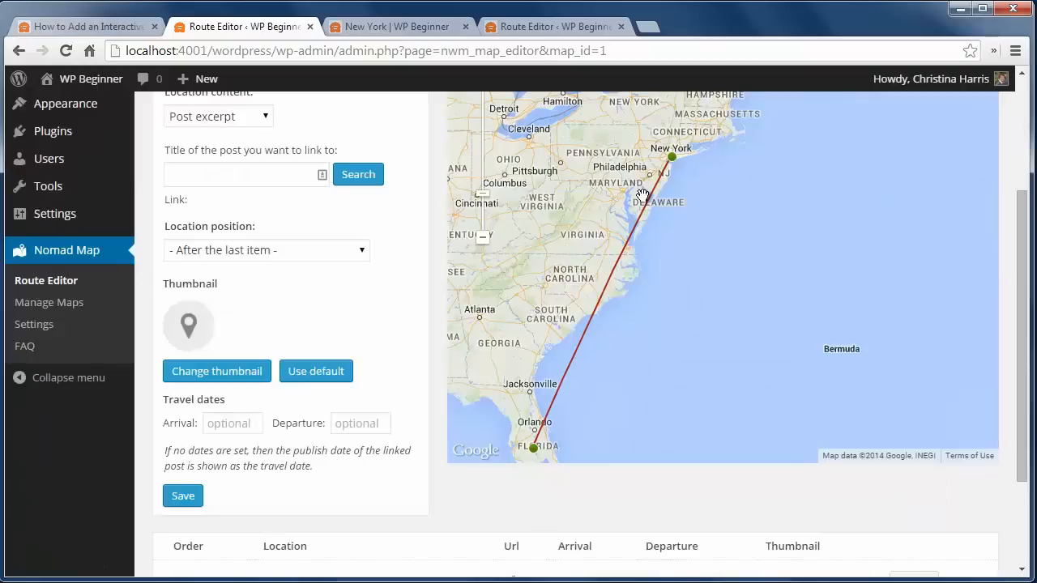
pyautogui.moveTo(623, 272)
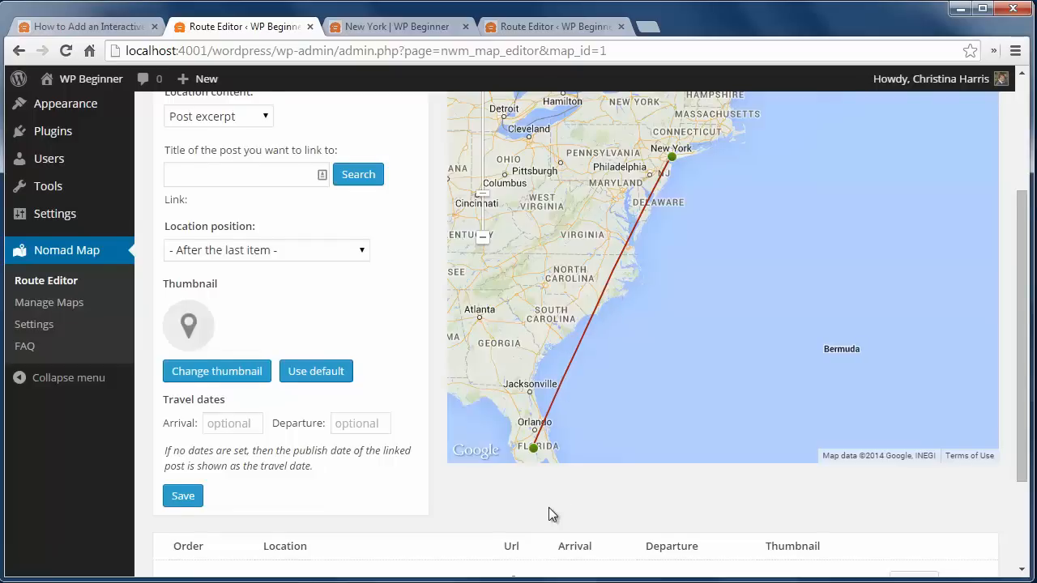
pyautogui.scroll(-3)
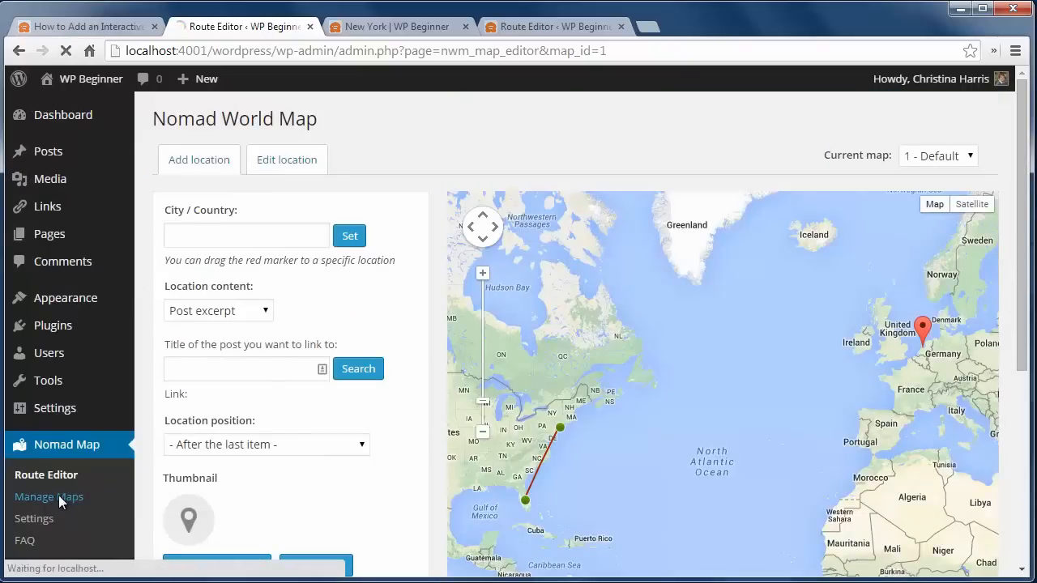
pyautogui.click(48, 496)
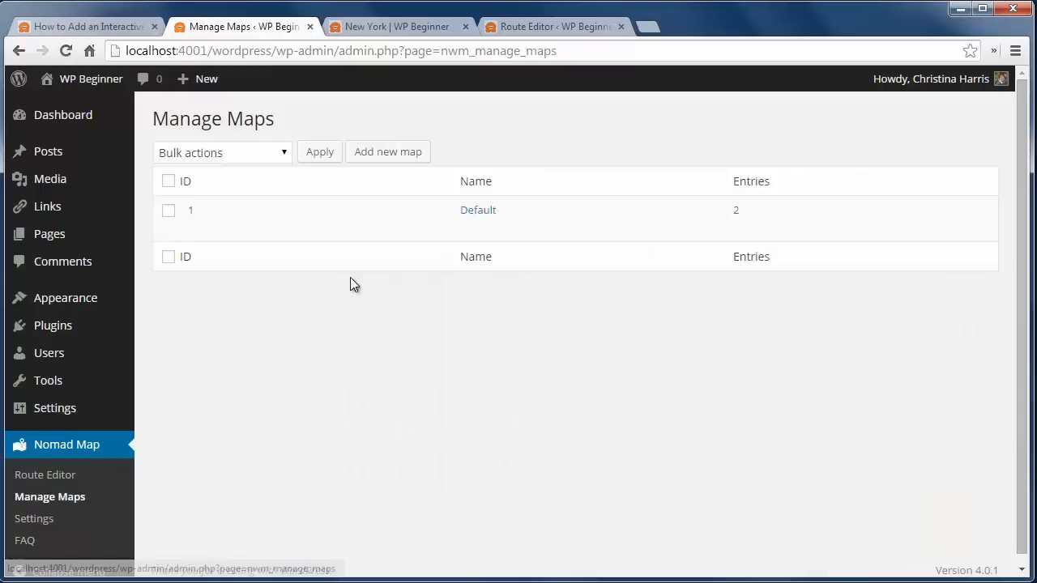
pyautogui.moveTo(478, 210)
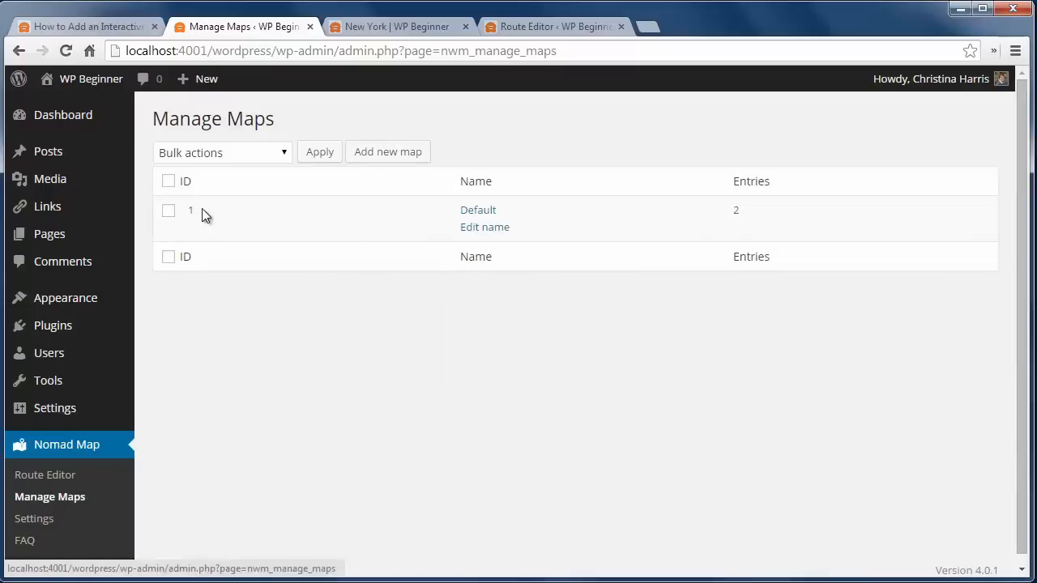